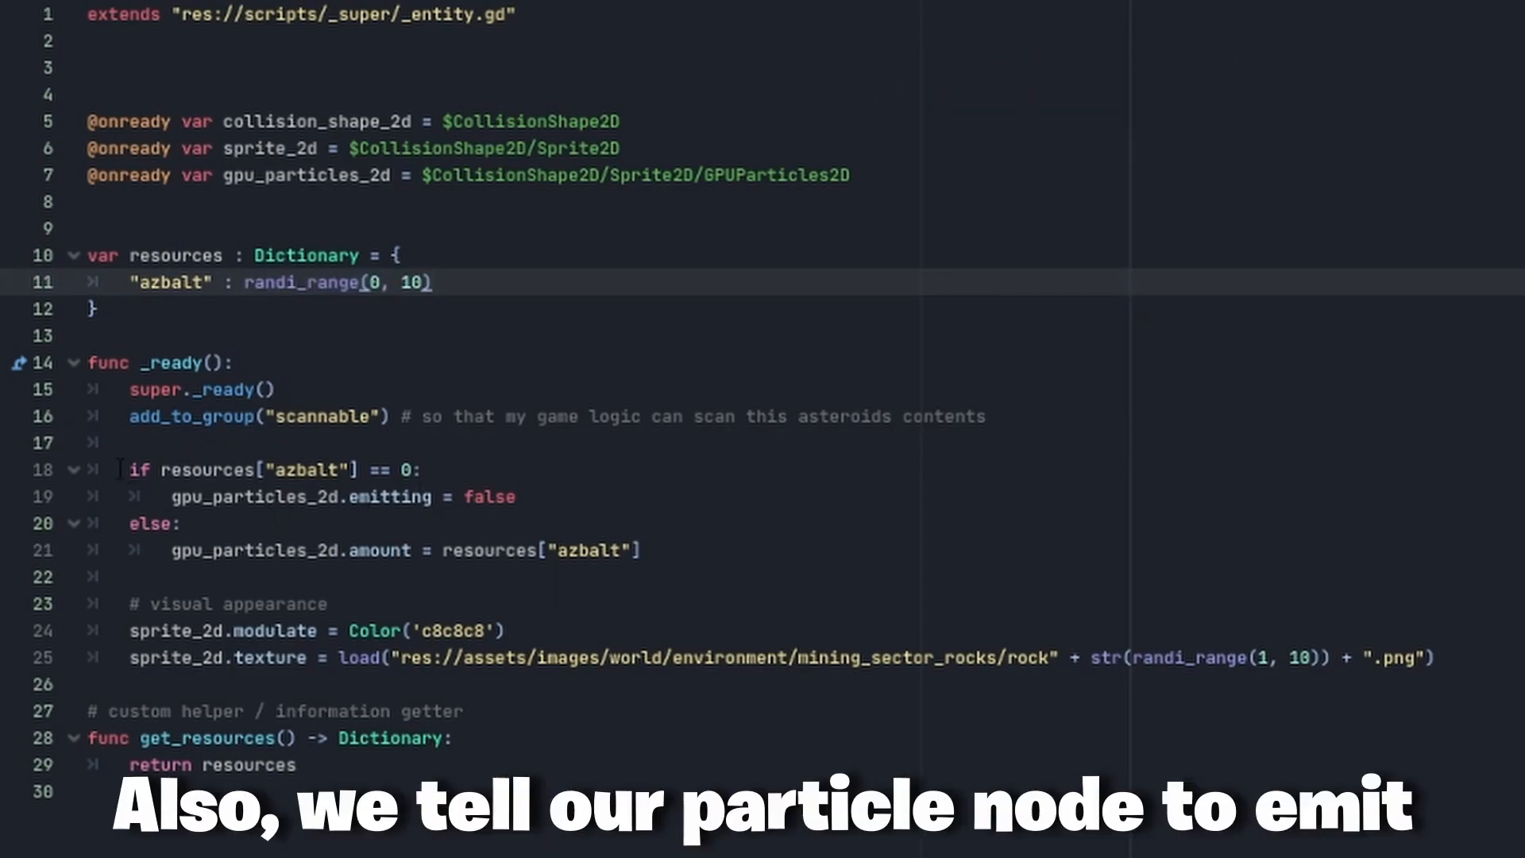
Step: Switch to the 2D workspace showing the temporary_sector scene and its asteroids
{"action": "left_click_drag", "start_coordinate": [127, 471], "coordinate": [641, 550]}
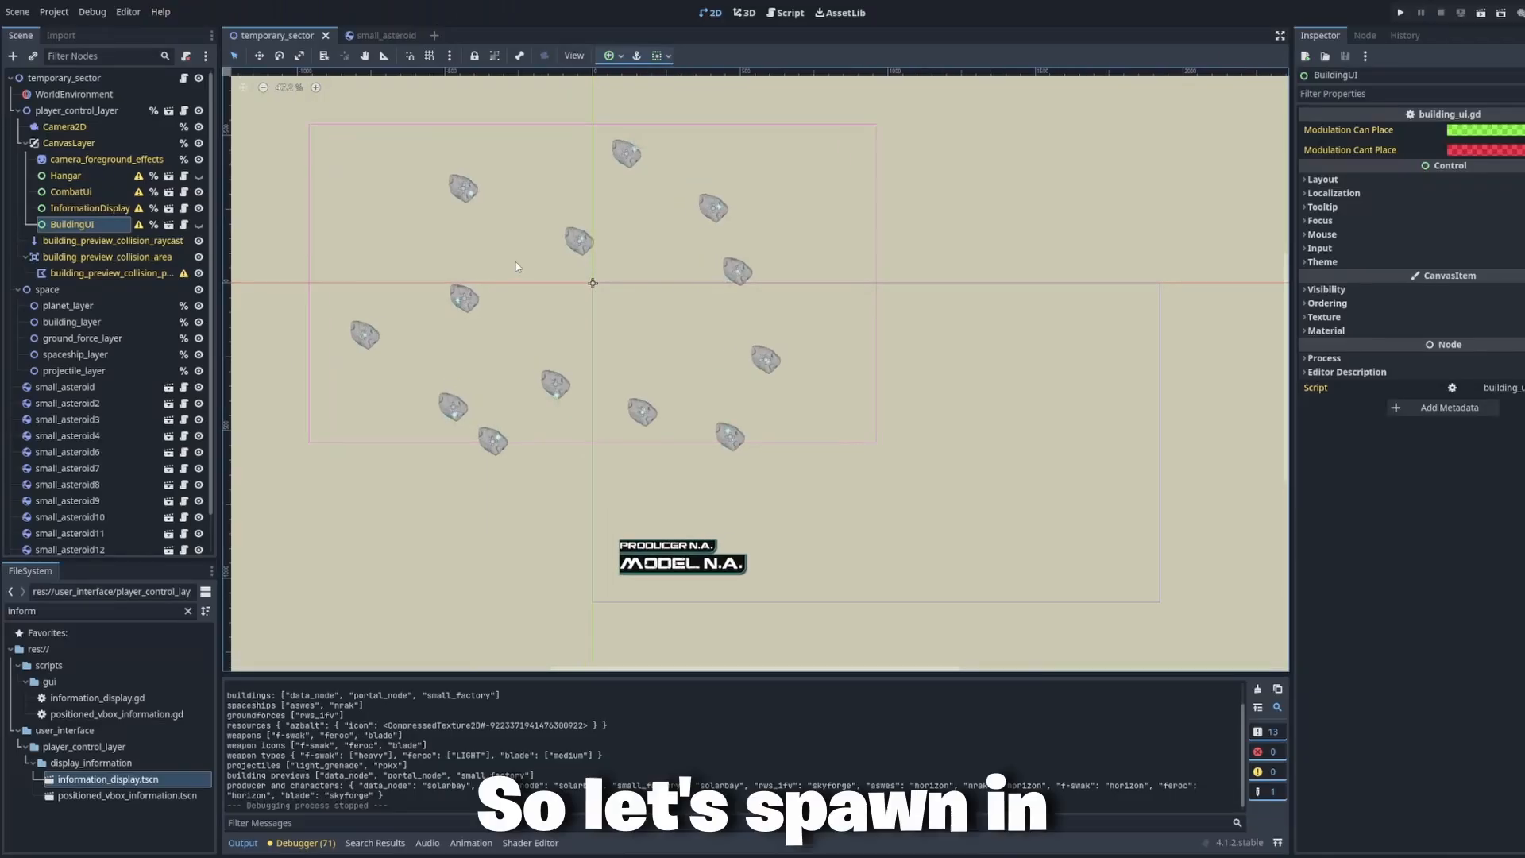
Step: Filter the FileSystem dock by 'rng' to reveal scripts/_autoloads/_rng_distribution.gd
{"action": "left_click", "coordinate": [1398, 11]}
{"action": "type", "text": "rng"}
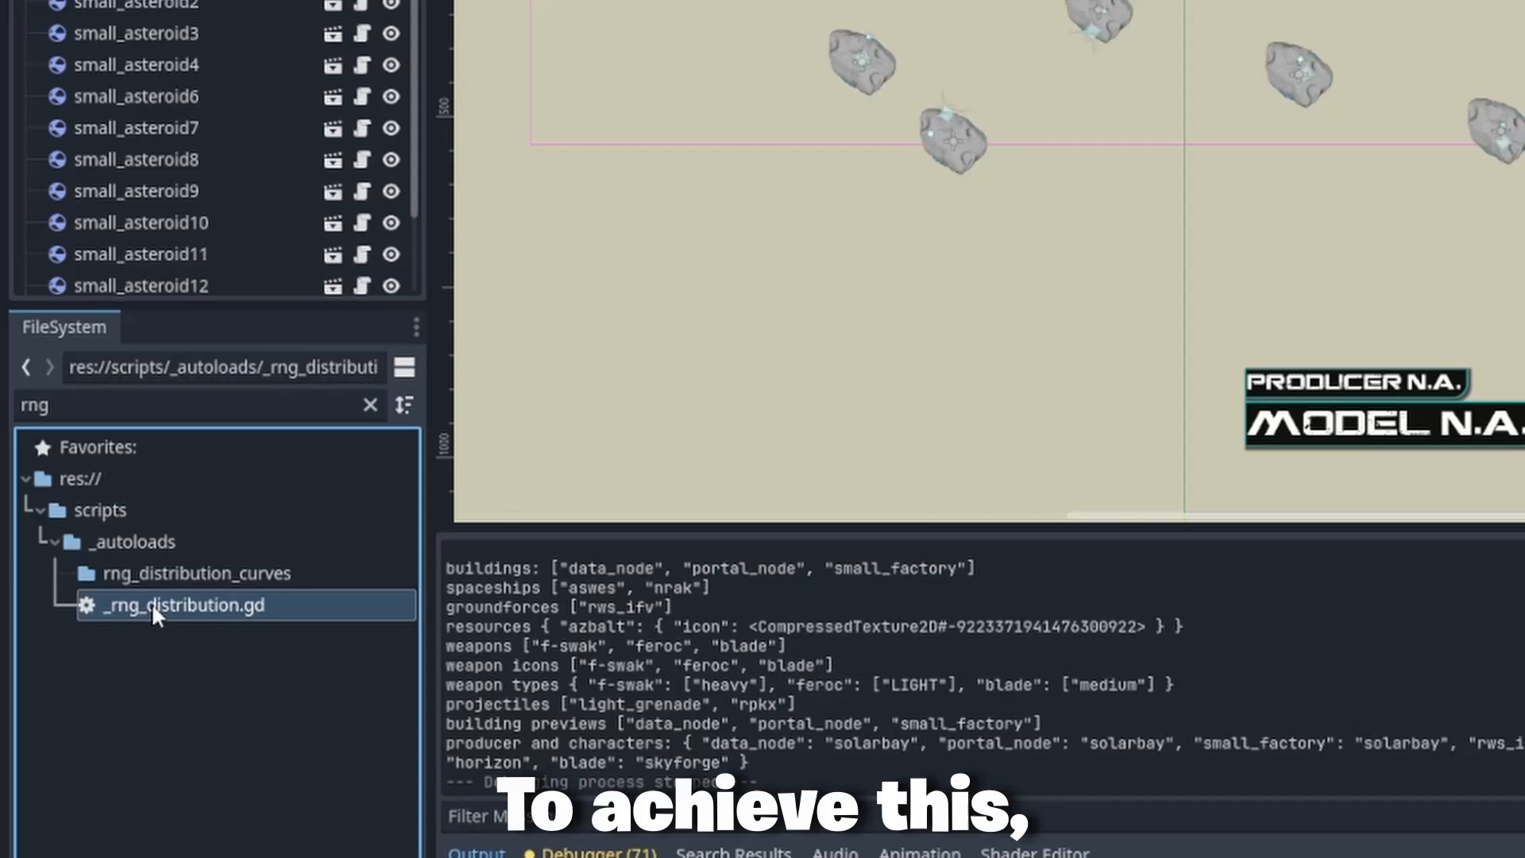
{"action": "double_click", "coordinate": [182, 604]}
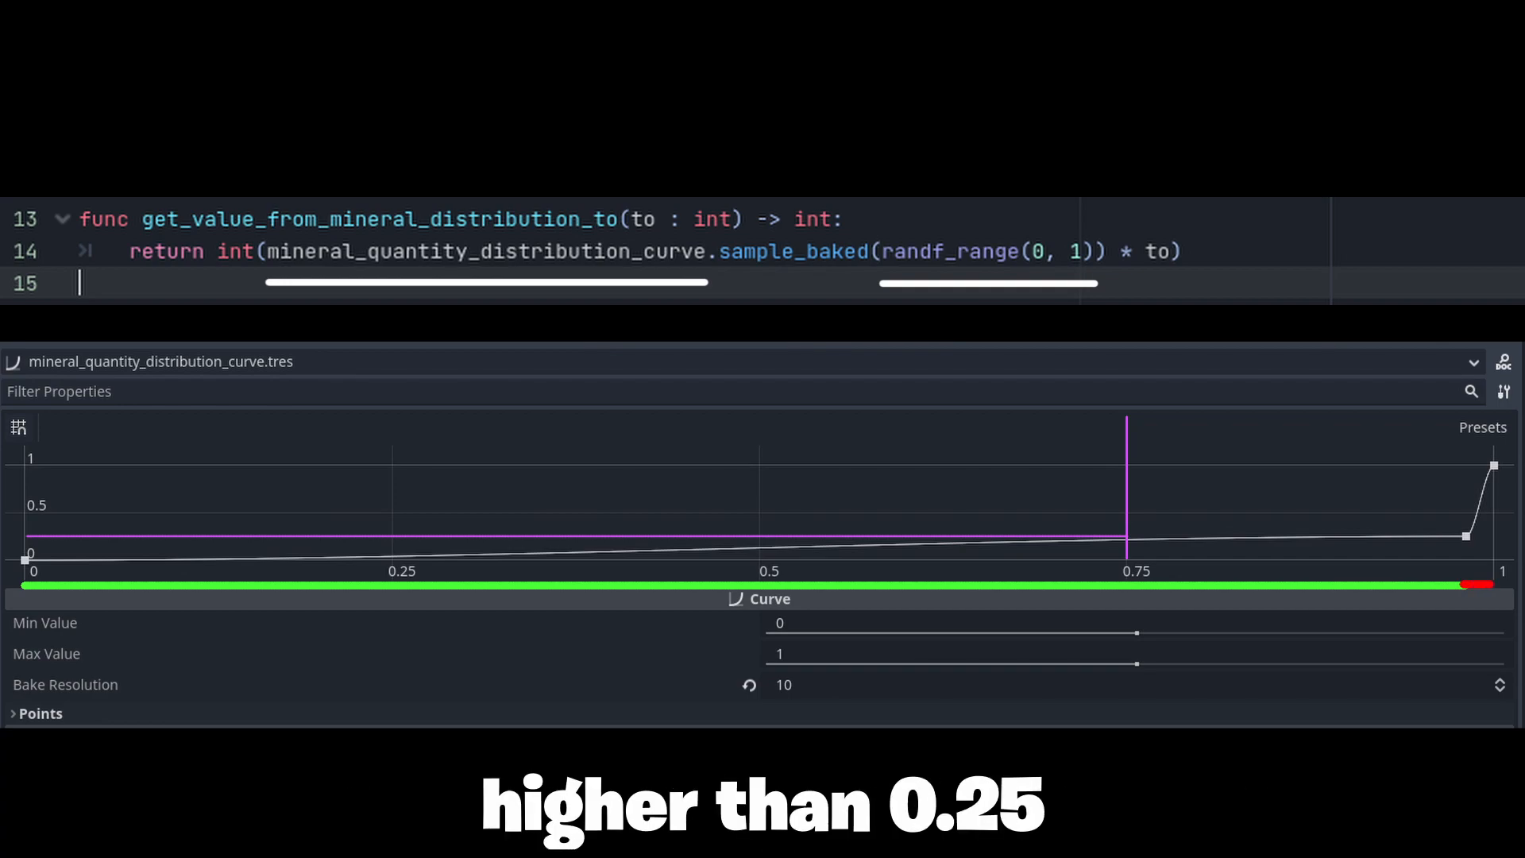
Step: Return to small_asteroid.gd in the script list after reviewing the distribution curve
{"action": "left_click", "coordinate": [26, 559]}
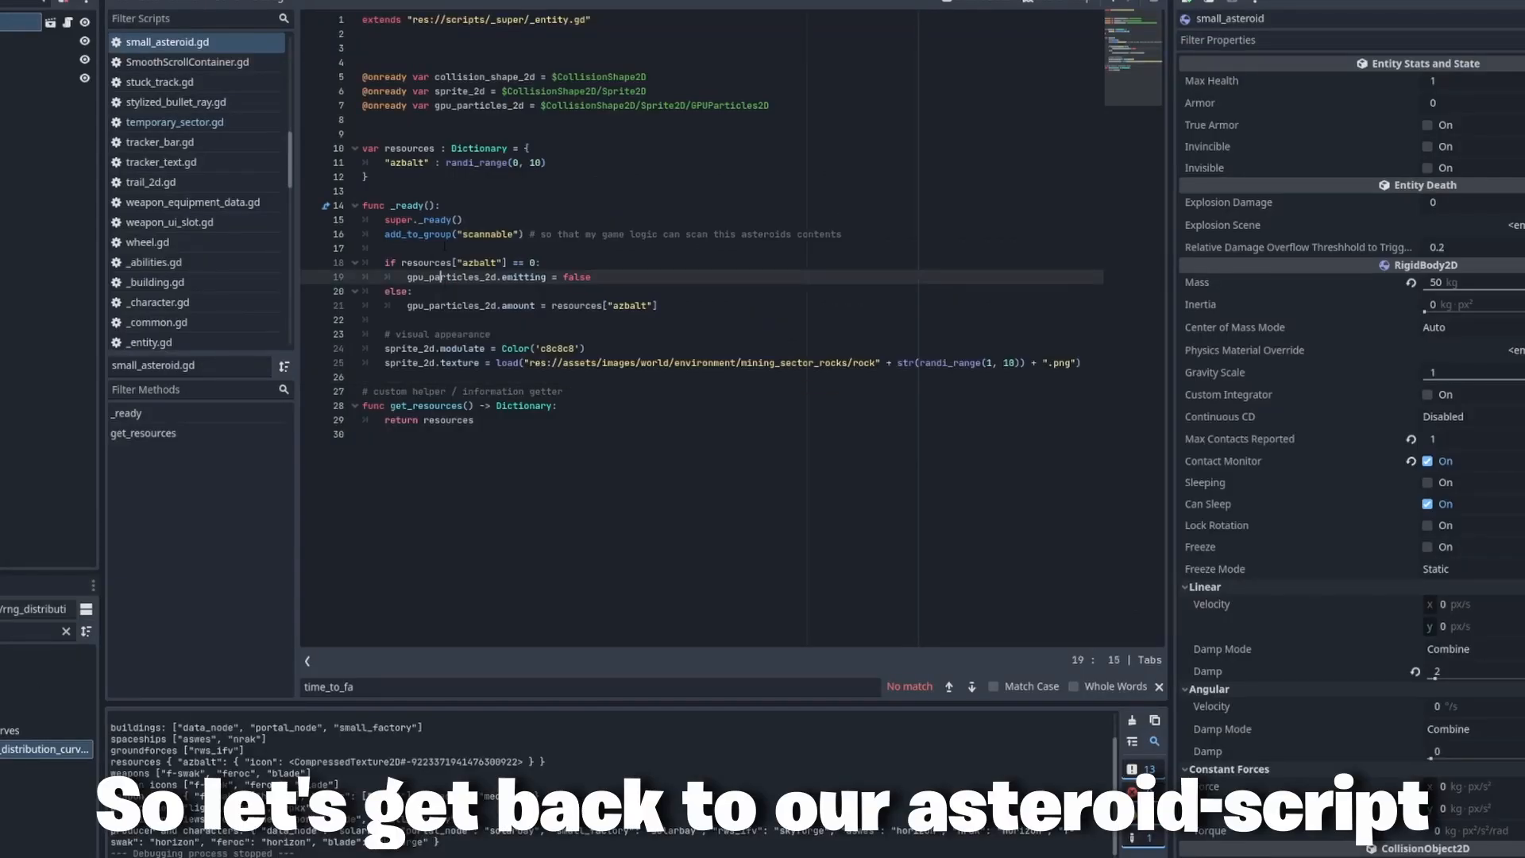
Step: Replace randi_range(0, 10) with RngDistribution.get_value_from_mineral_distribution_to(10) for the azbalt count
{"action": "double_click", "coordinate": [475, 162]}
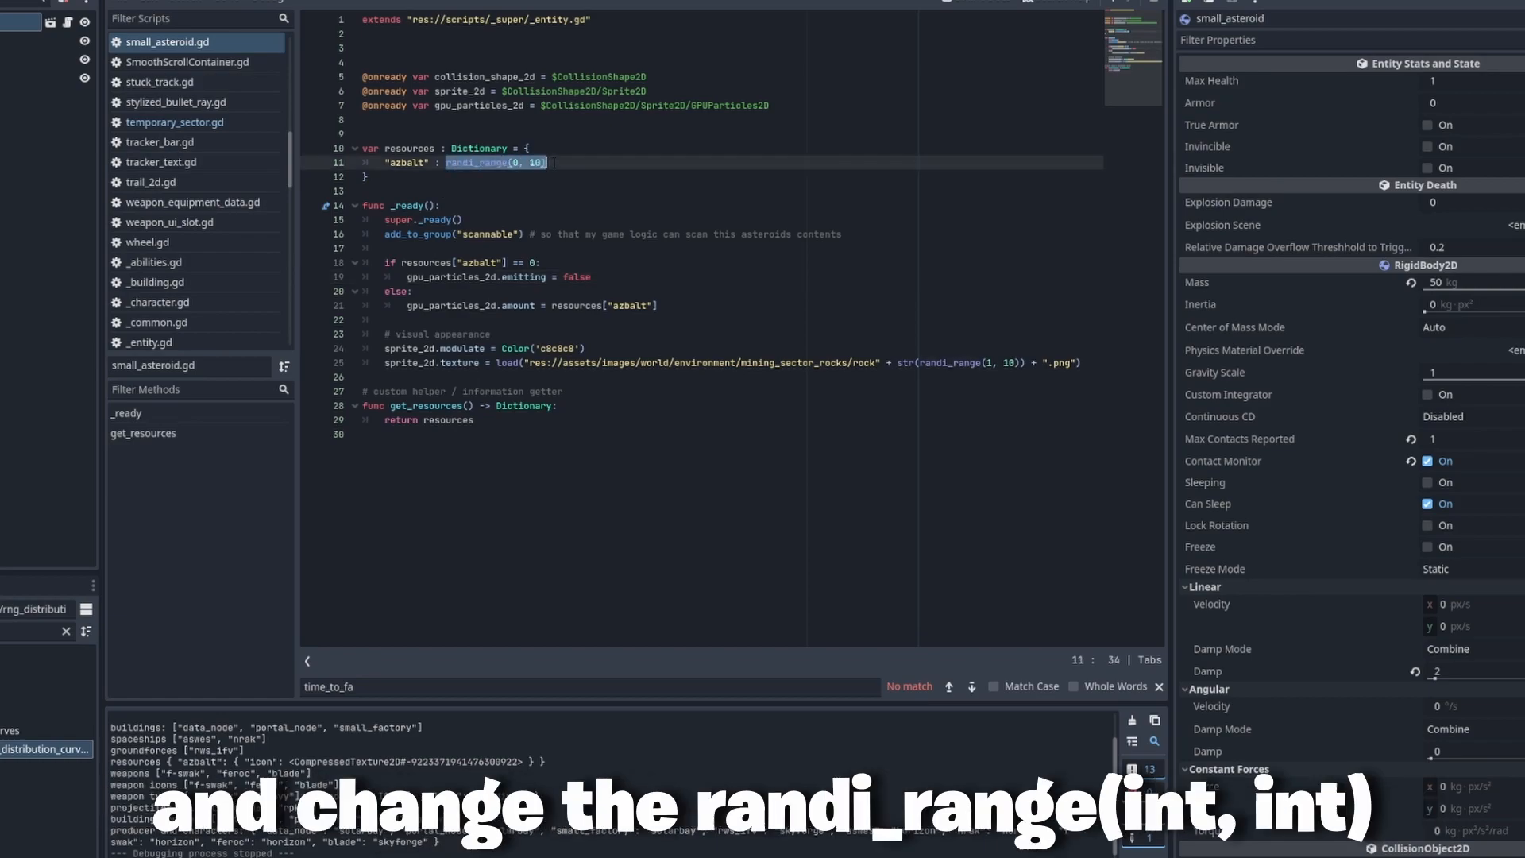
{"action": "type", "text": "RngDistribution.get_value_from_mineral_distribution_to(10)"}
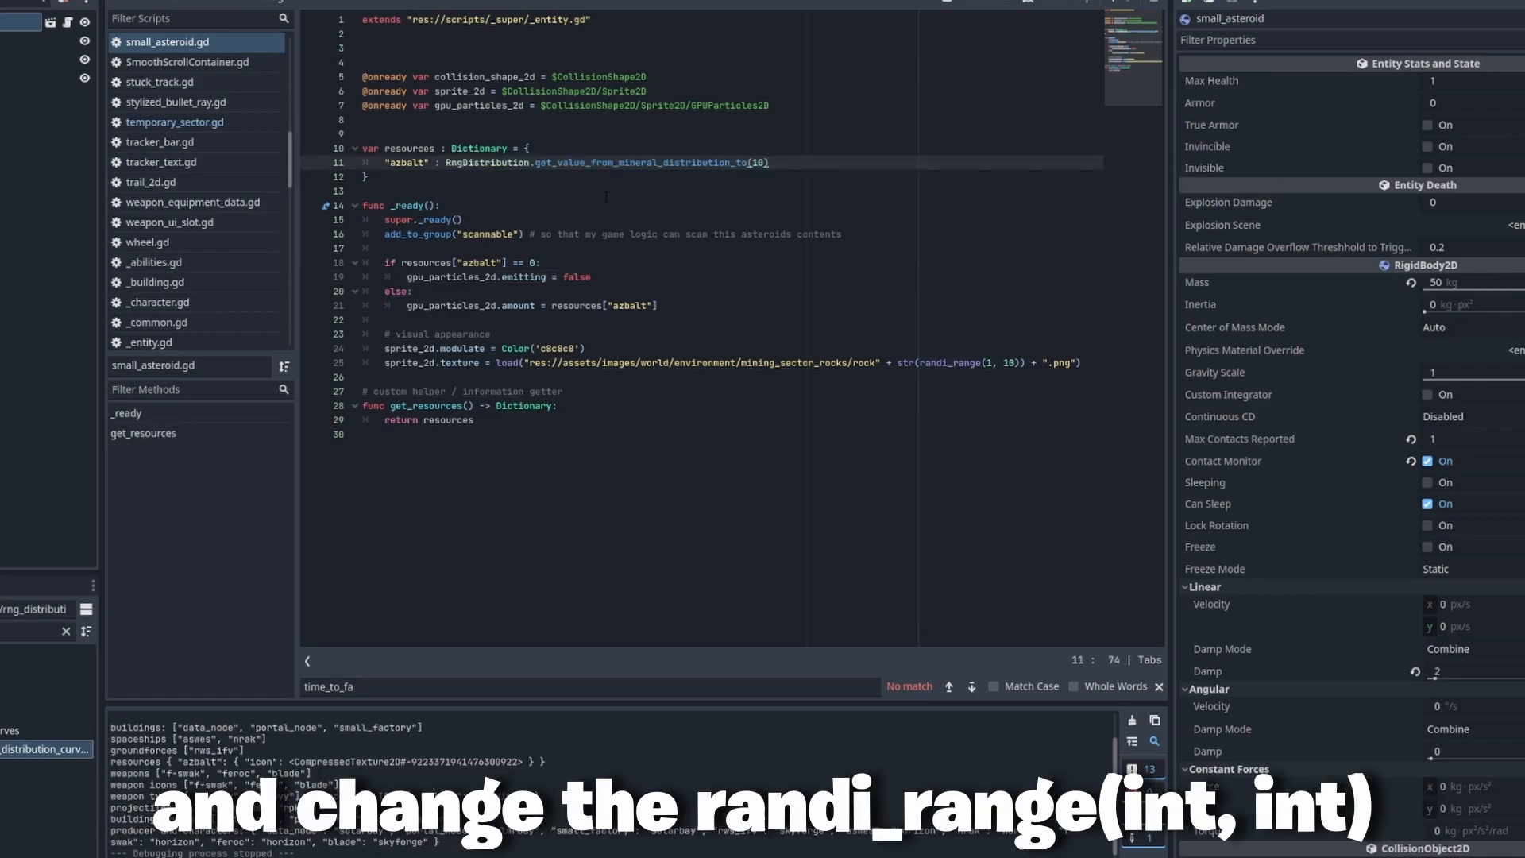